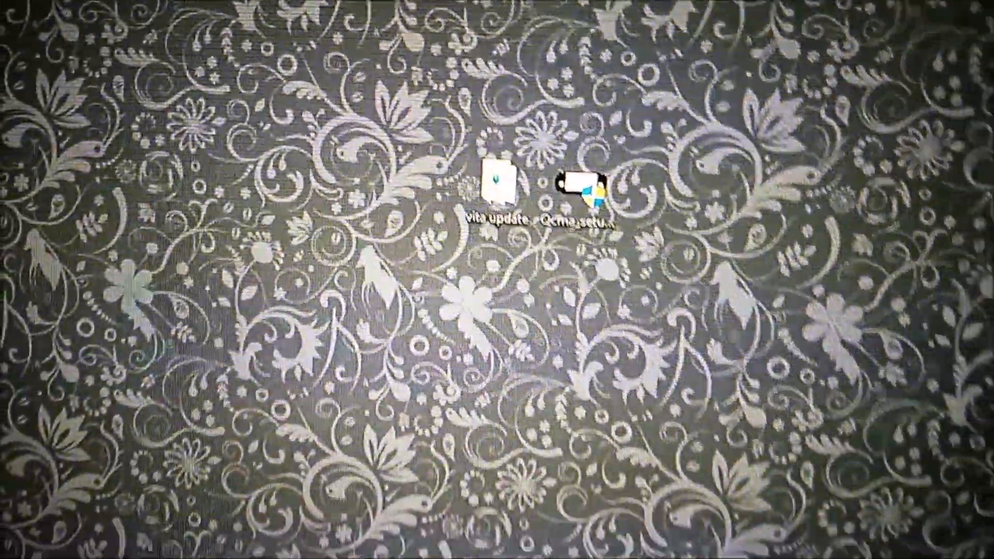
Launch the Qcma_setup installer from the desktop.
click(583, 195)
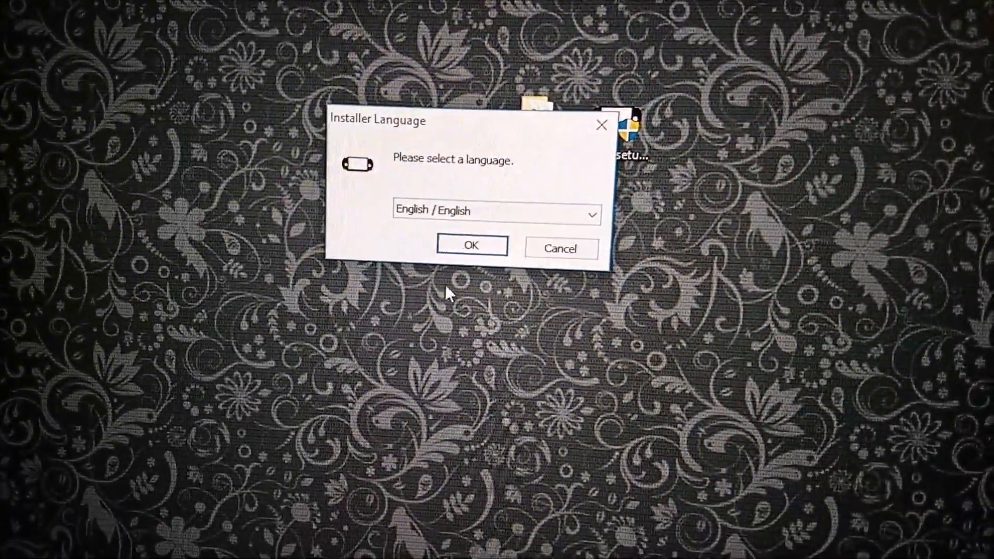
Keep English, install to C:\Qcma with the default Qcma shortcuts folder.
click(472, 246)
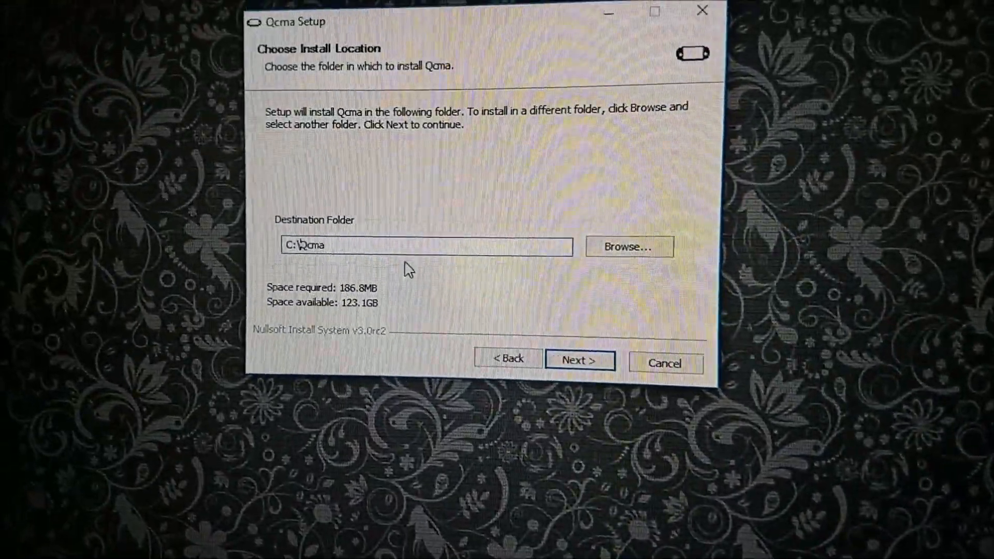
click(579, 361)
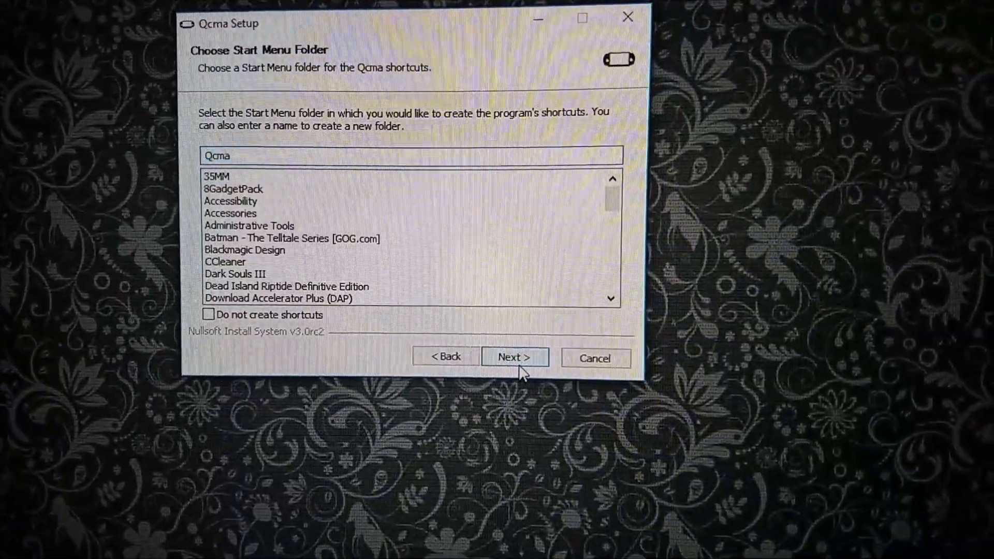
click(514, 356)
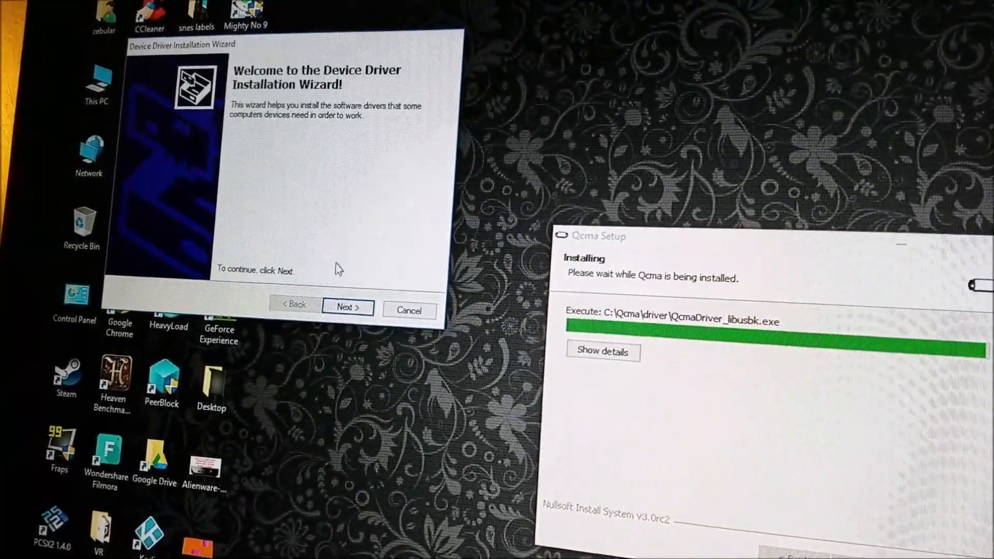
Continue past the Device Driver Installation Wizard welcome page.
click(347, 307)
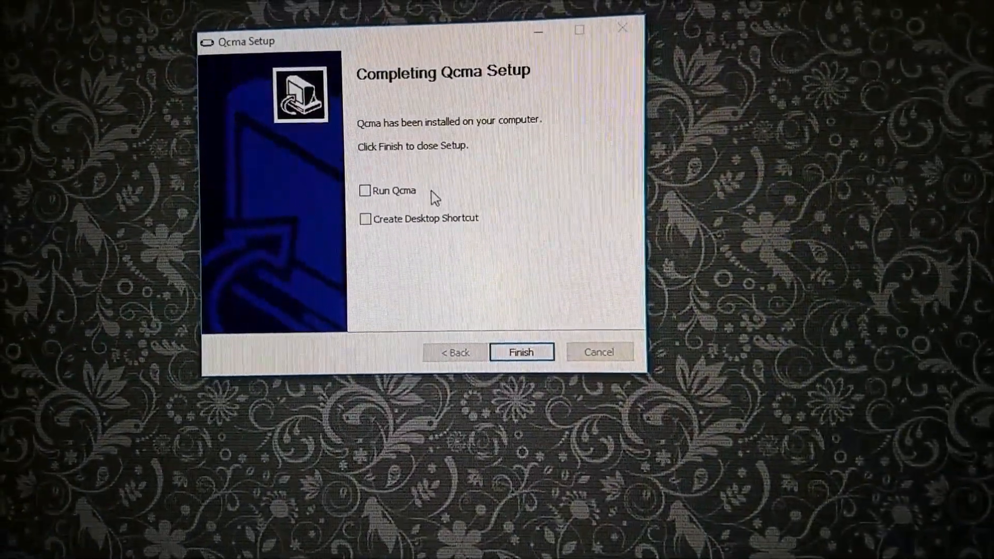
Tick Run Qcma and finish setup so Qcma launches.
click(364, 190)
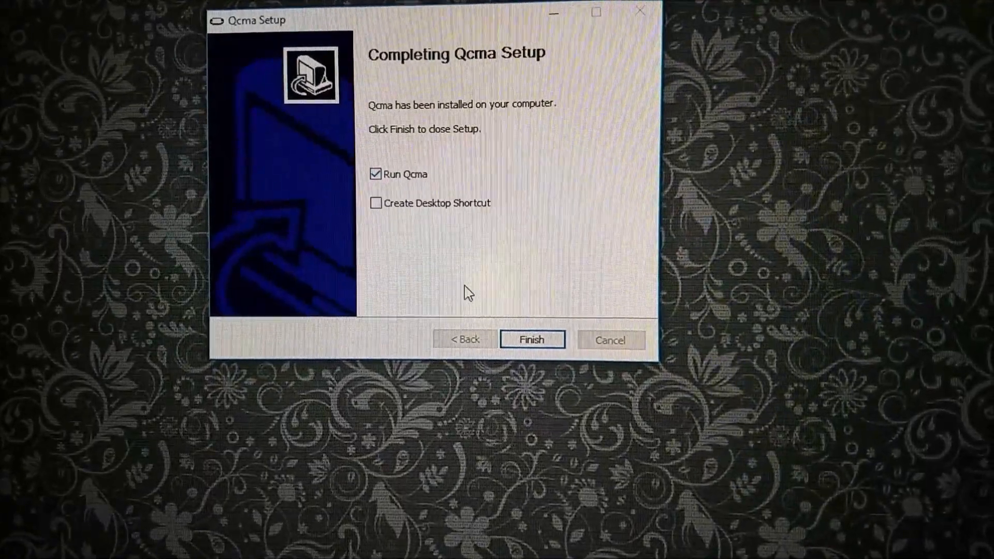
click(532, 339)
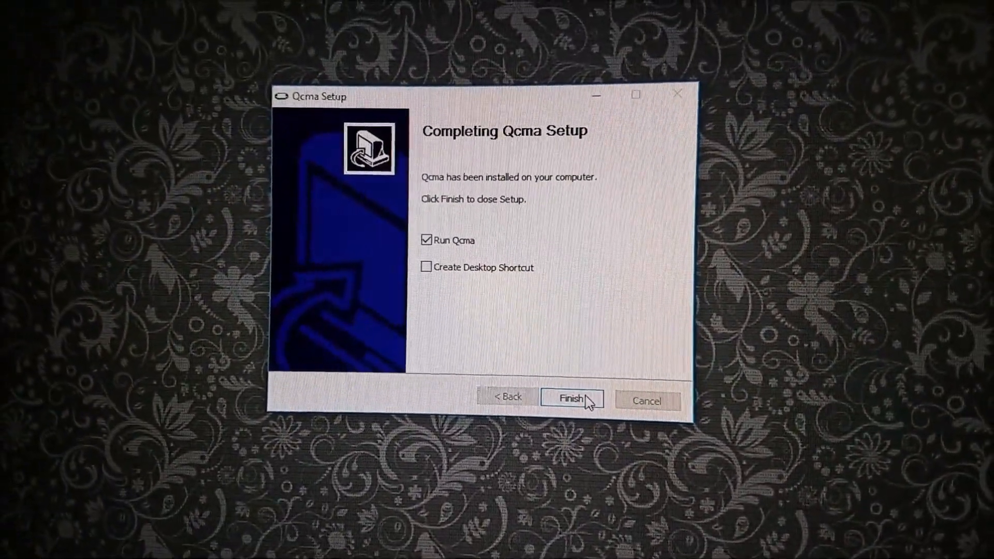
click(573, 399)
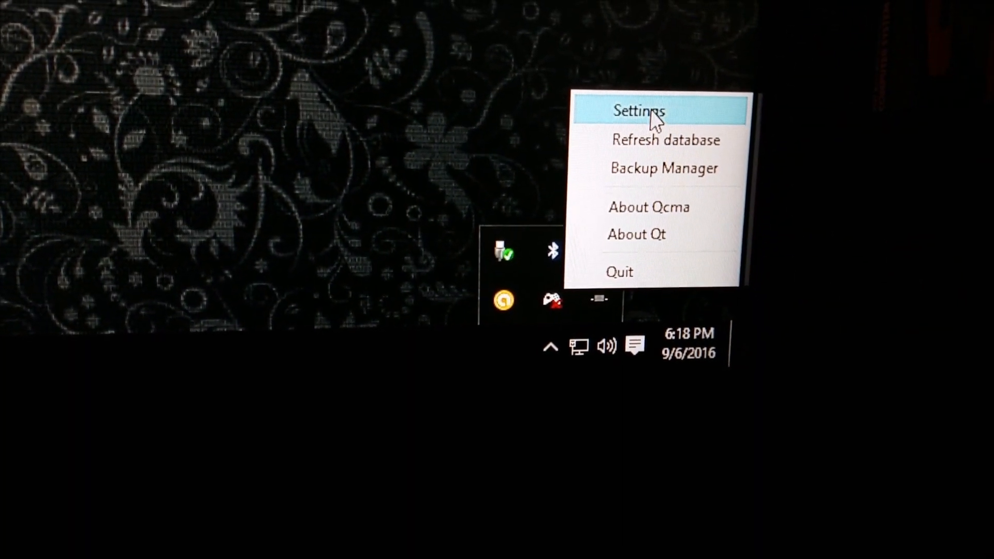
Open Qcma's settings from the tray menu.
click(640, 112)
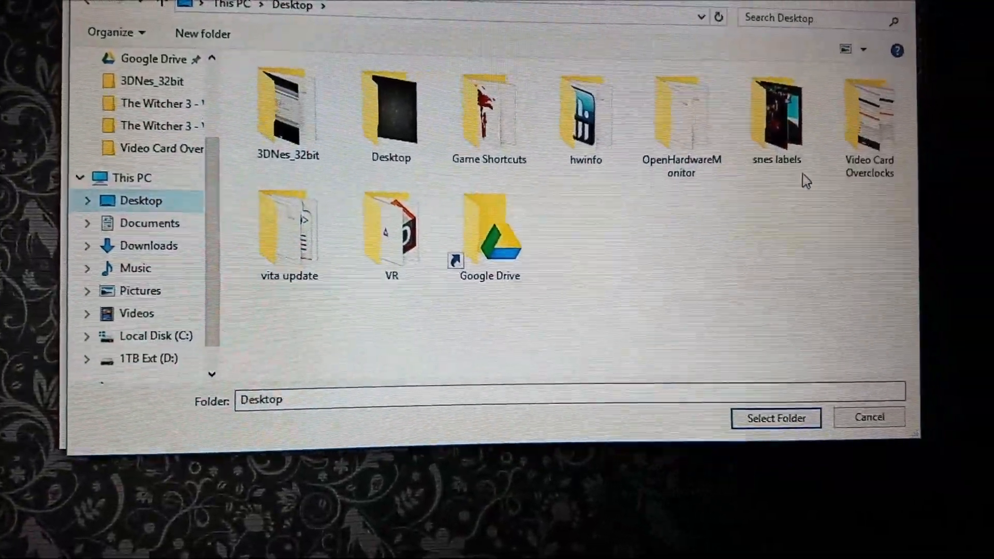
Choose the Desktop 'vita update' folder as Qcma's software-updates folder.
click(291, 230)
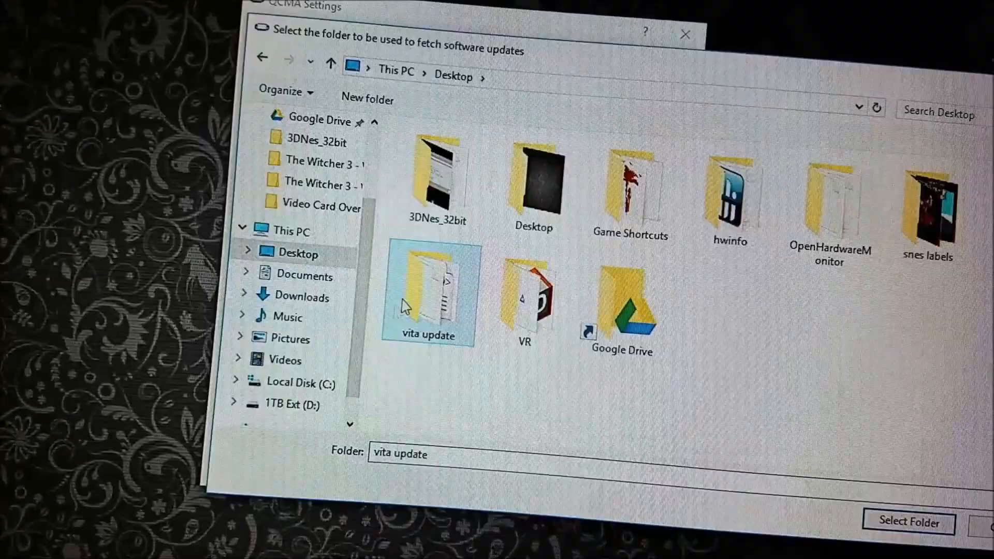
double_click(432, 289)
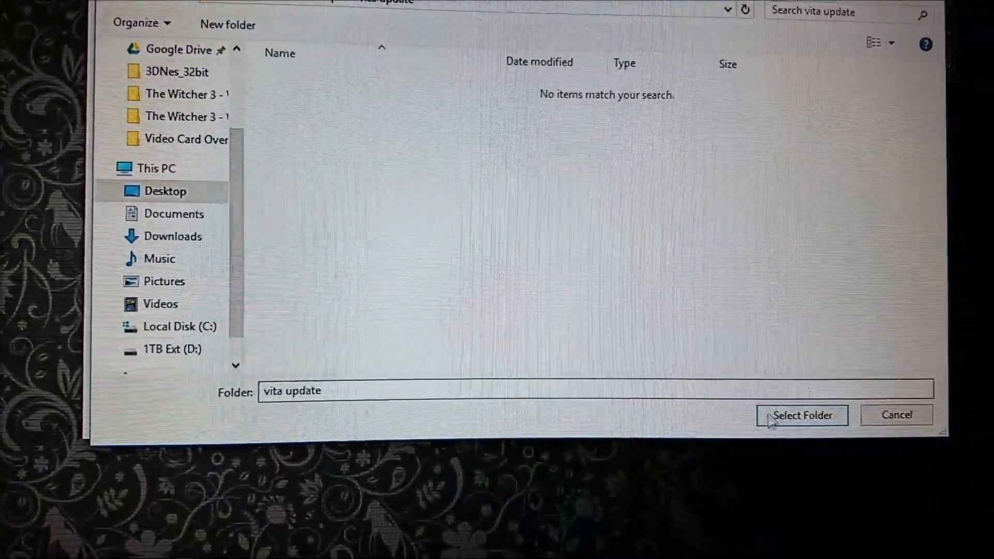
click(802, 415)
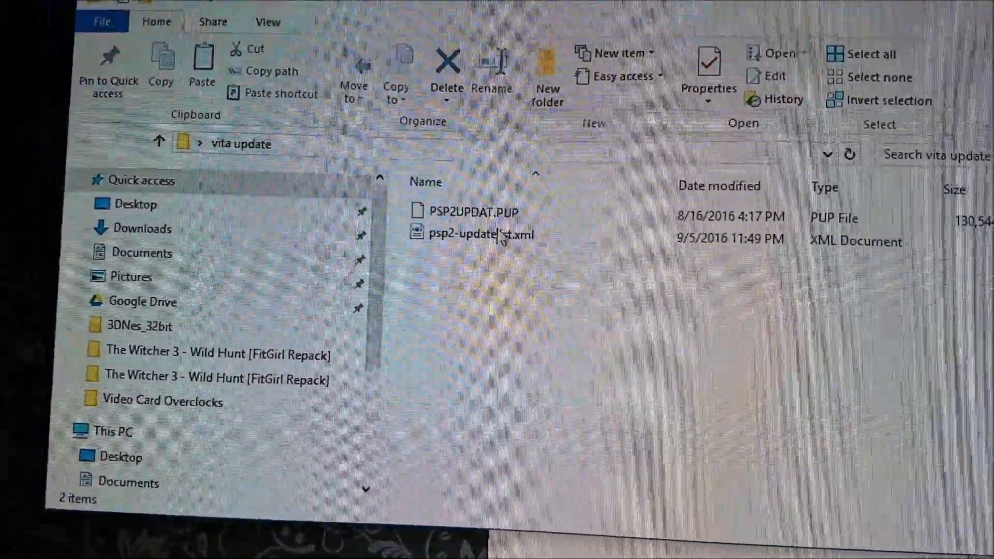
click(472, 239)
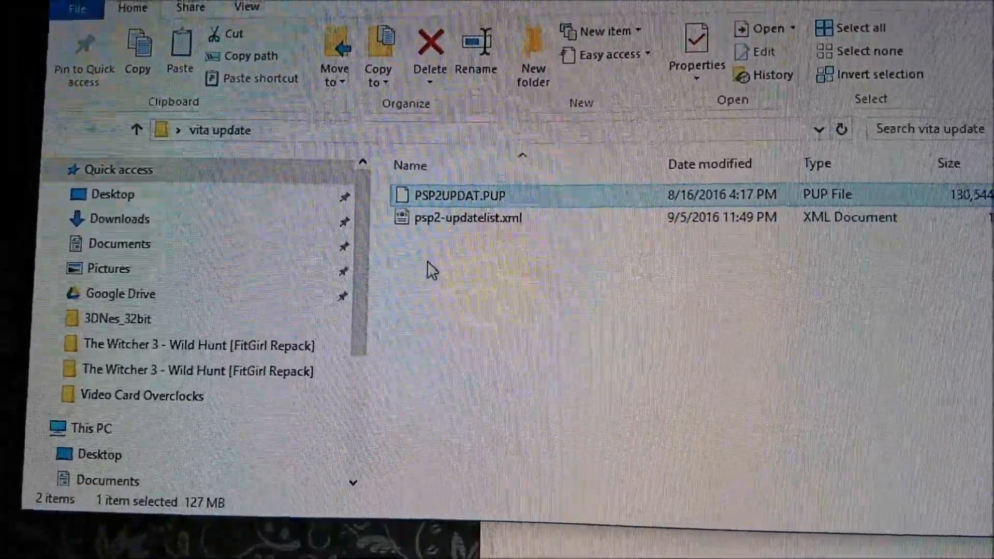
click(475, 211)
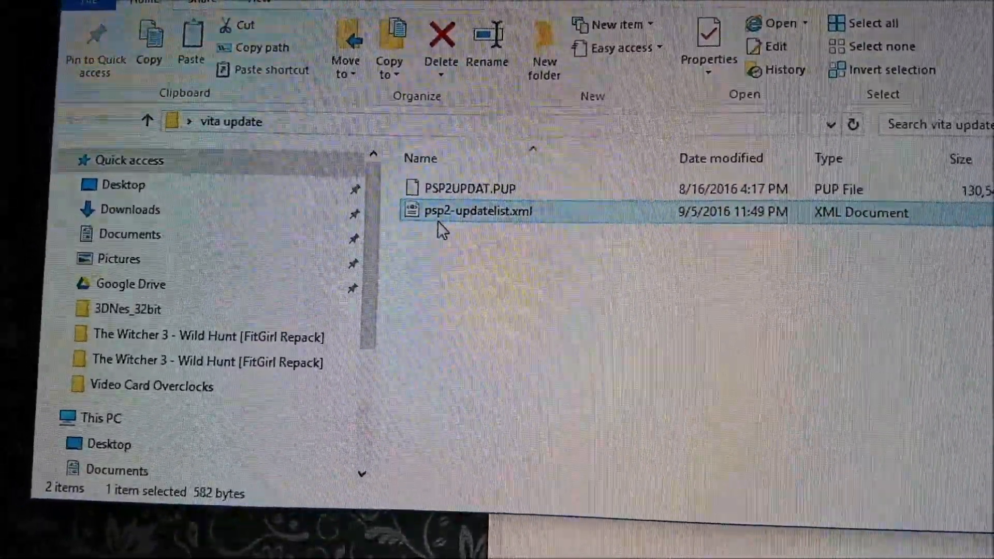
right_click(470, 211)
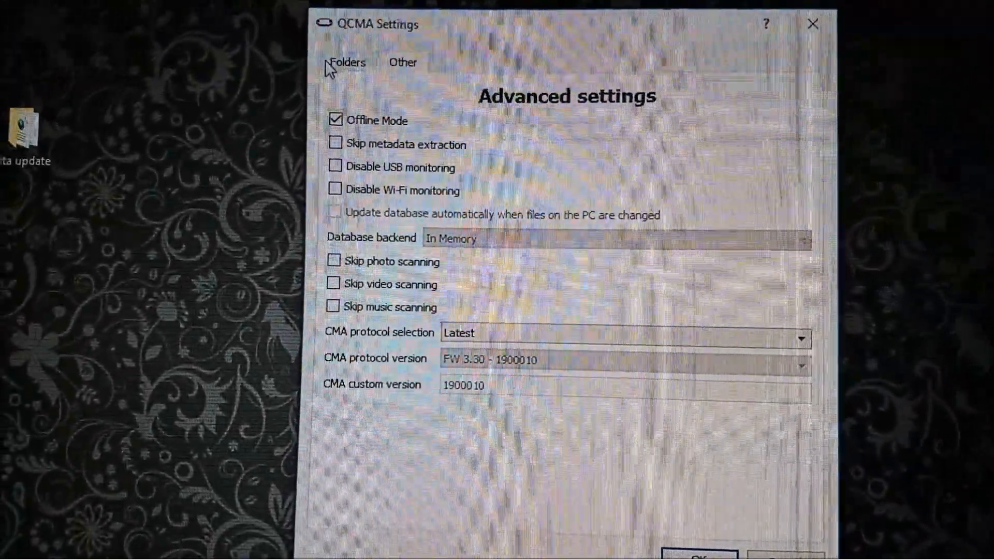
Switch from the Other tab (Offline Mode on) to the Folders settings.
click(348, 62)
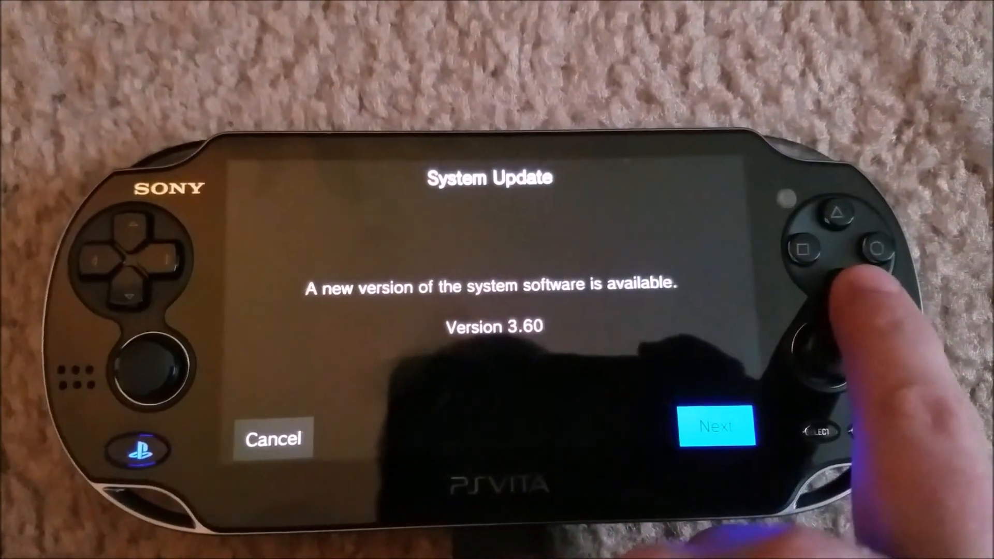
Proceed with the Vita's version 3.60 system update.
click(716, 426)
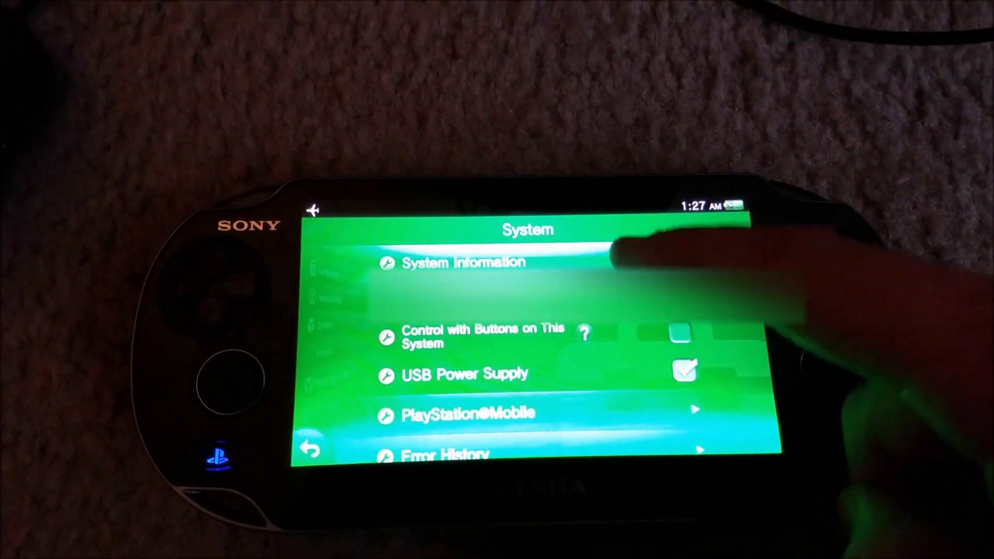
Open System Information in the Vita's System settings.
click(458, 261)
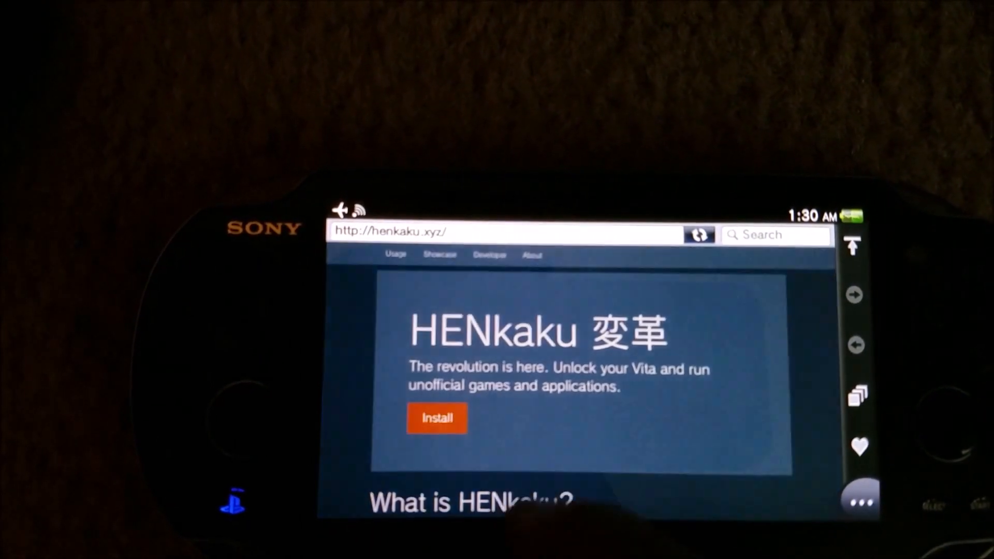
Start the HENkaku install from its website in the Vita browser.
click(437, 417)
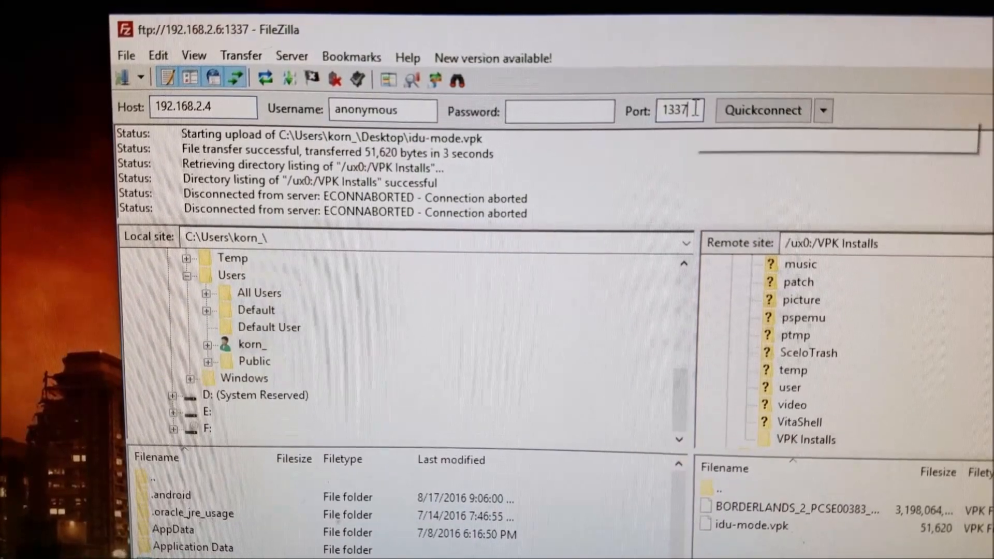
Quickconnect to the Vita's FTP server, abort the old connection, and select the vd0 folder.
click(762, 110)
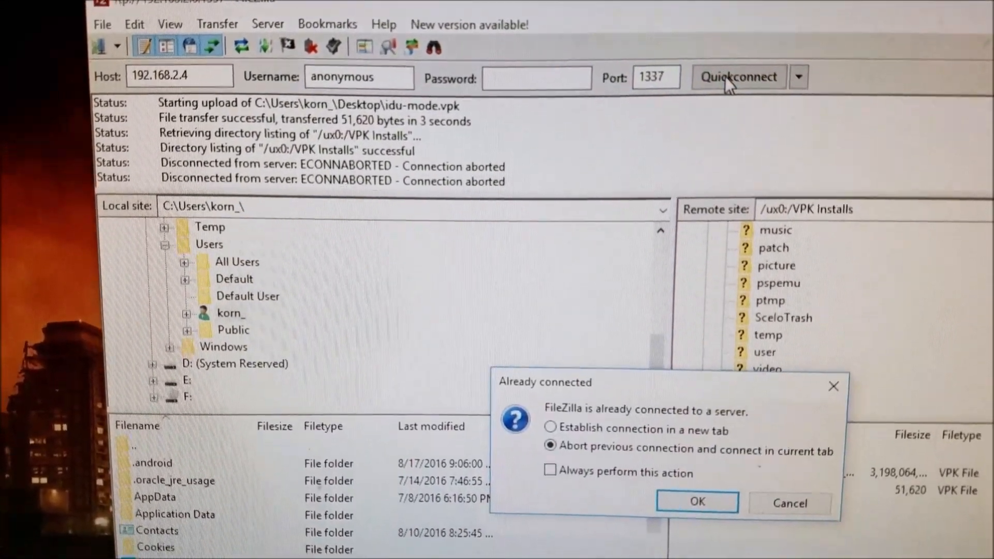
click(697, 501)
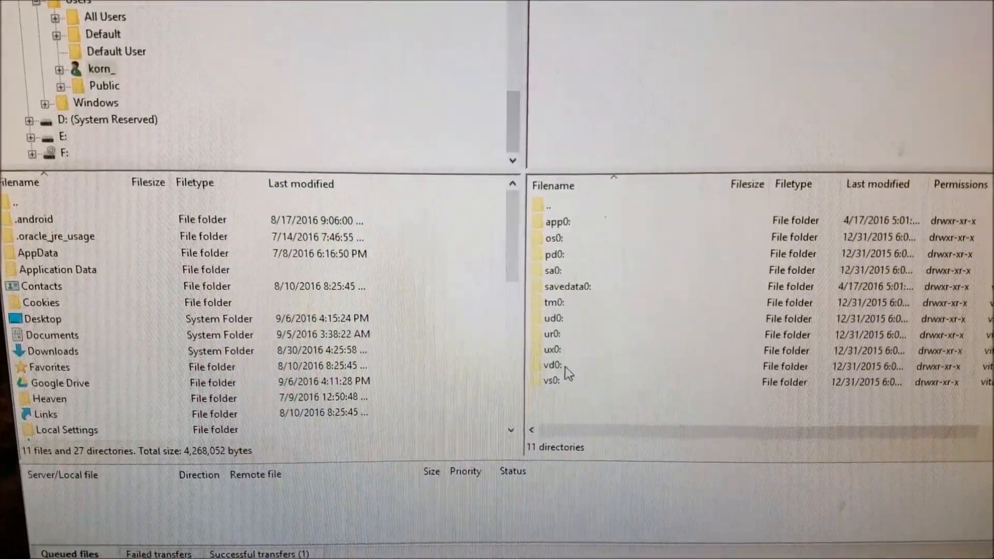
click(550, 365)
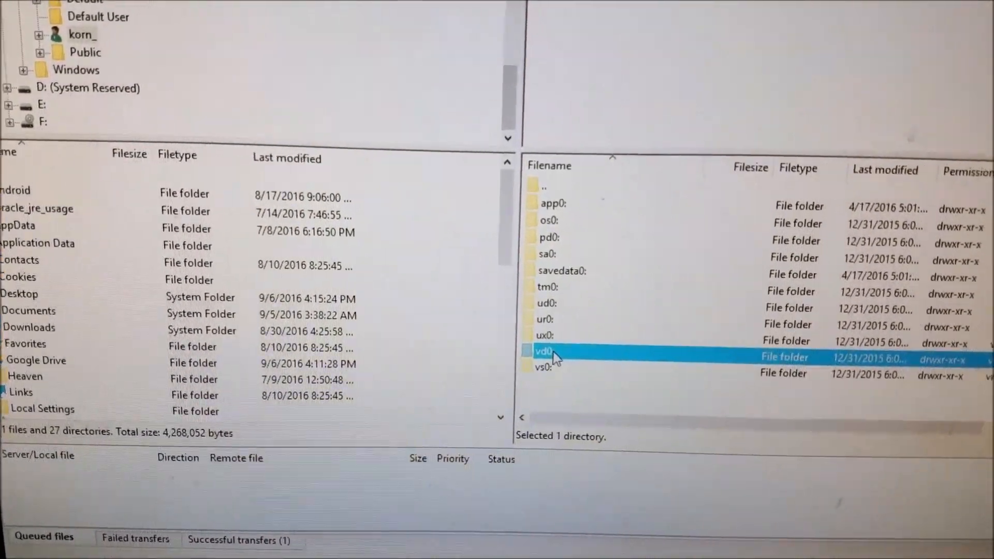